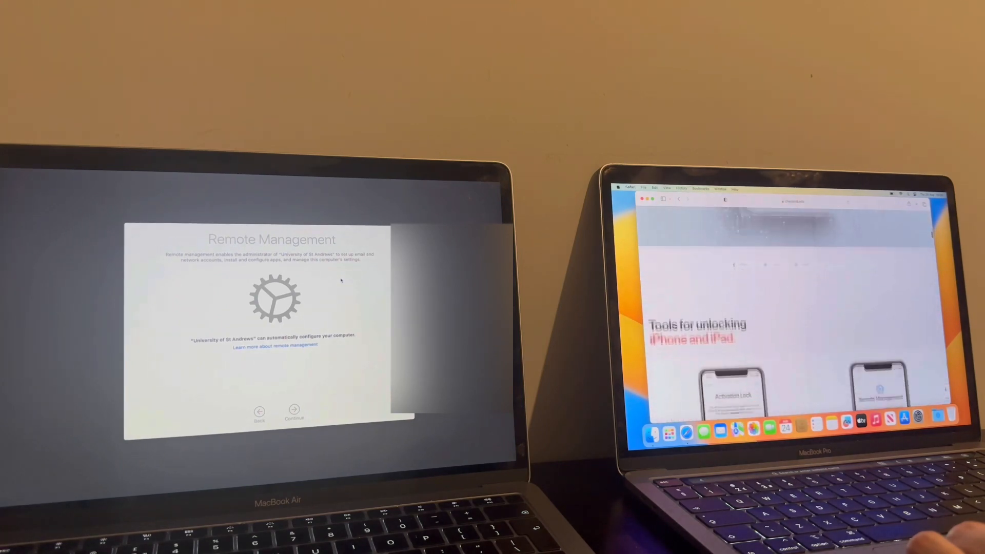
Scroll past the iPhone and iPad tools to 'Tools for unlocking Mac Computers'
scroll(down, 3)
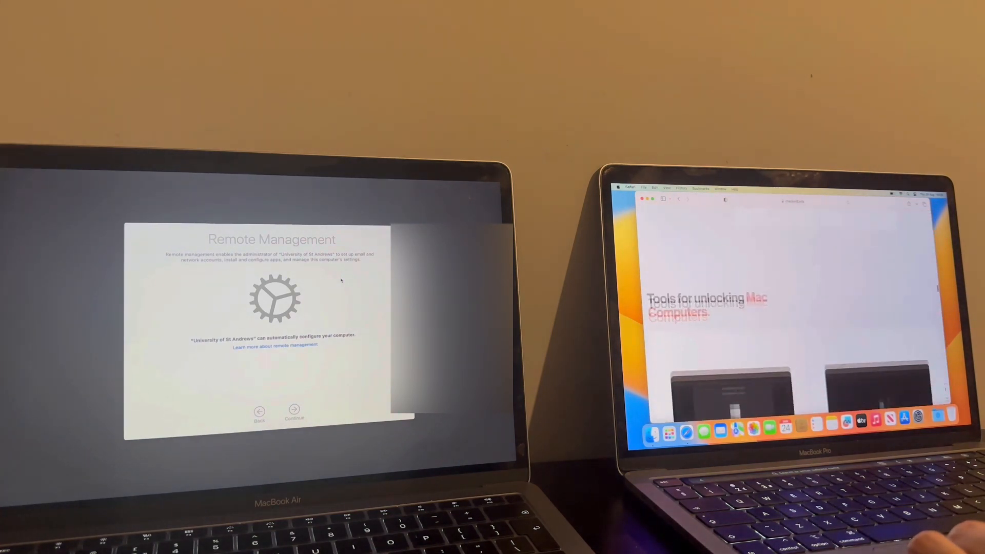
scroll(down, 3)
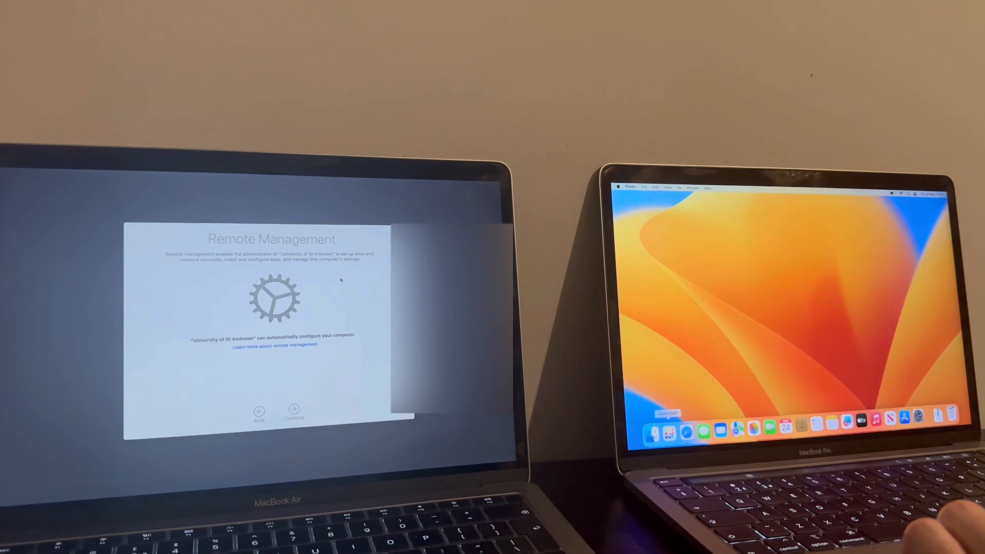
Open Launchpad from the Dock to show the installed apps grid
click(653, 430)
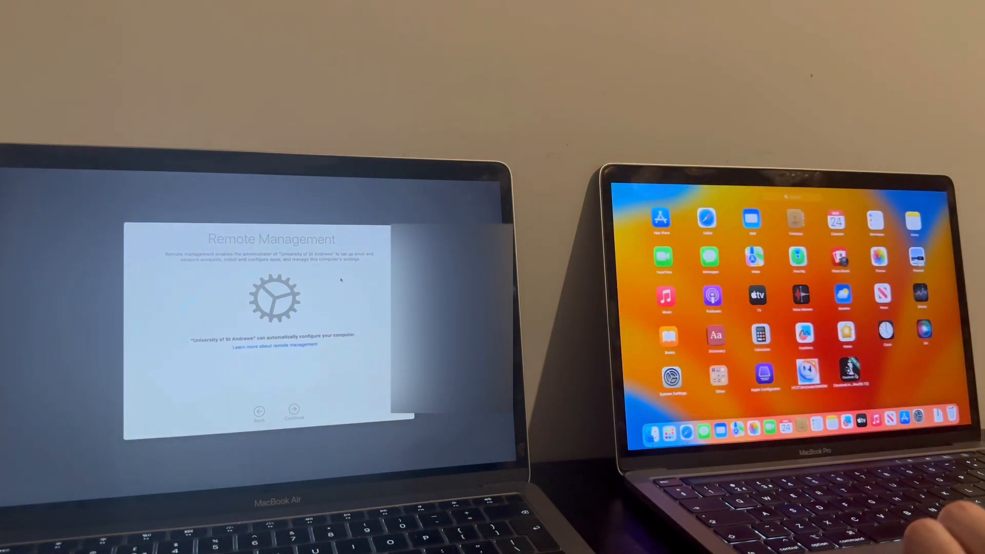